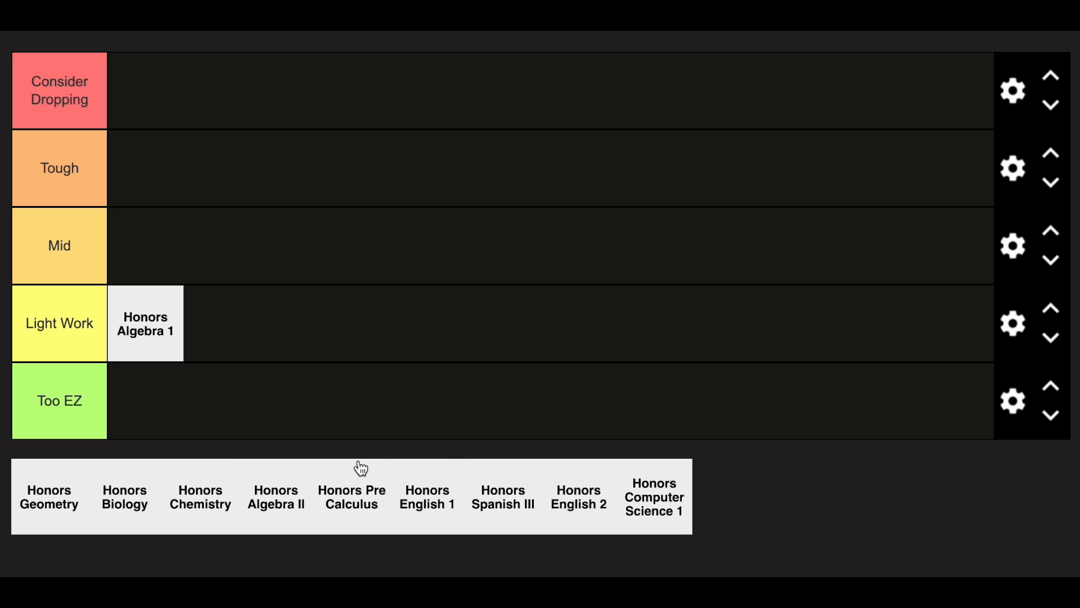
mouse_move(849, 509)
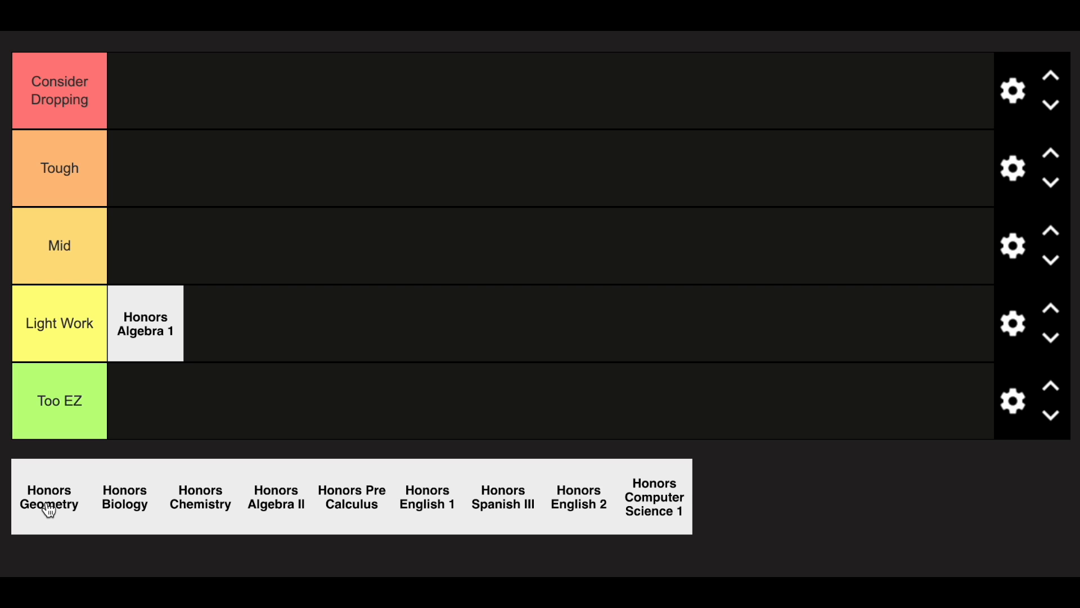
Move Honors Geometry from the pool into Light Work beside Honors Algebra 1.
drag(49, 496, 41, 490)
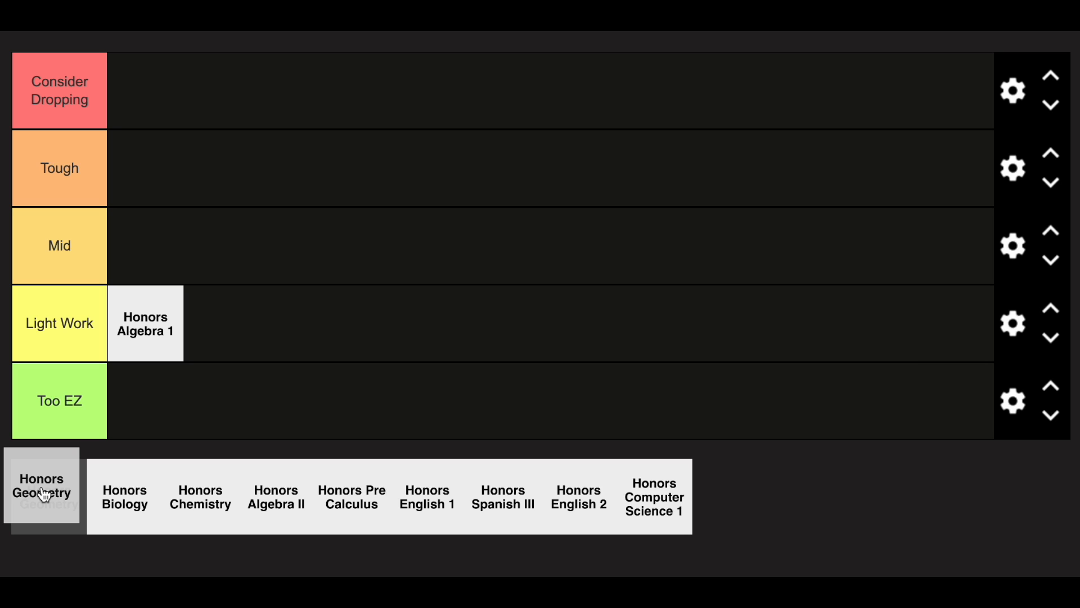
drag(42, 490, 277, 337)
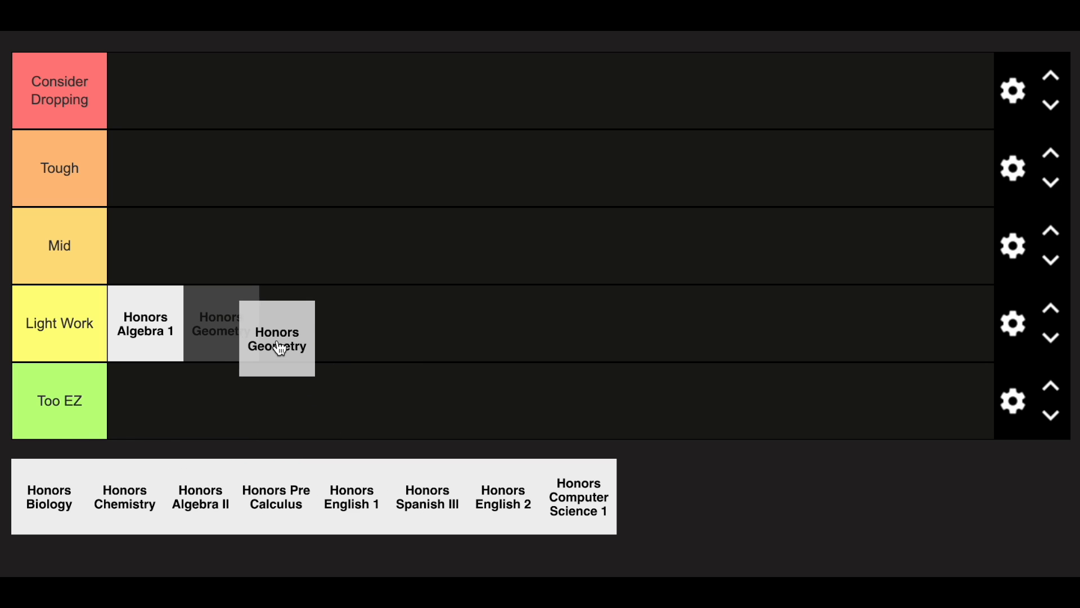
drag(276, 337, 222, 323)
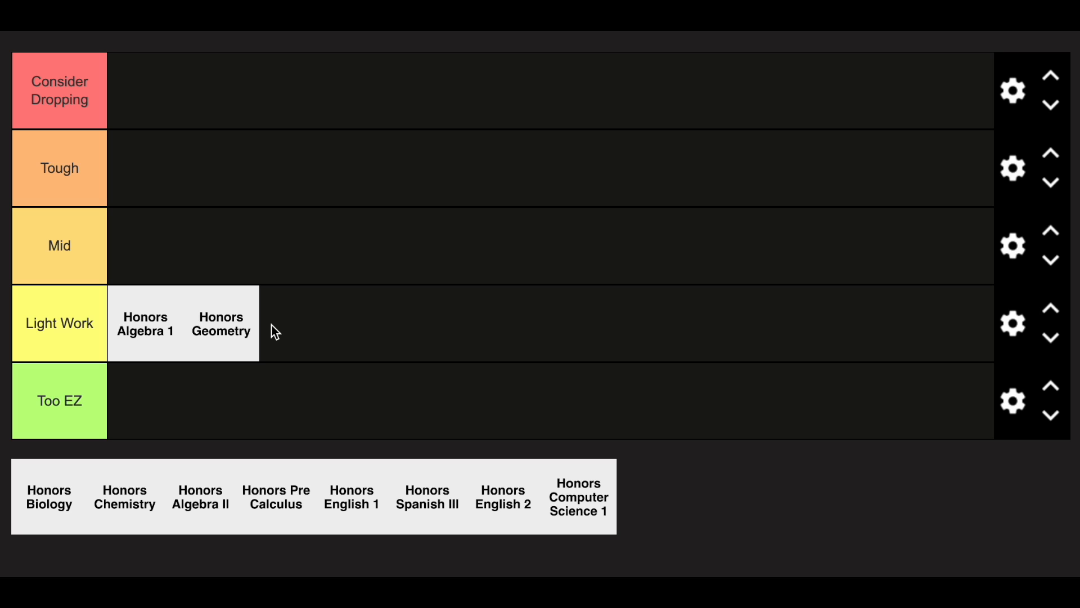
mouse_move(264, 333)
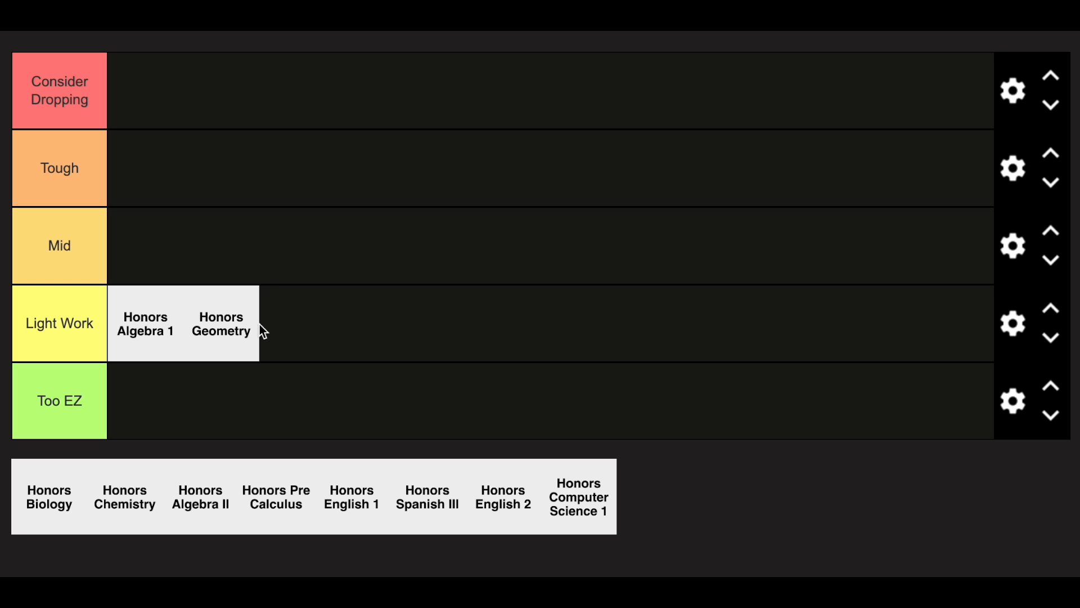
mouse_move(171, 247)
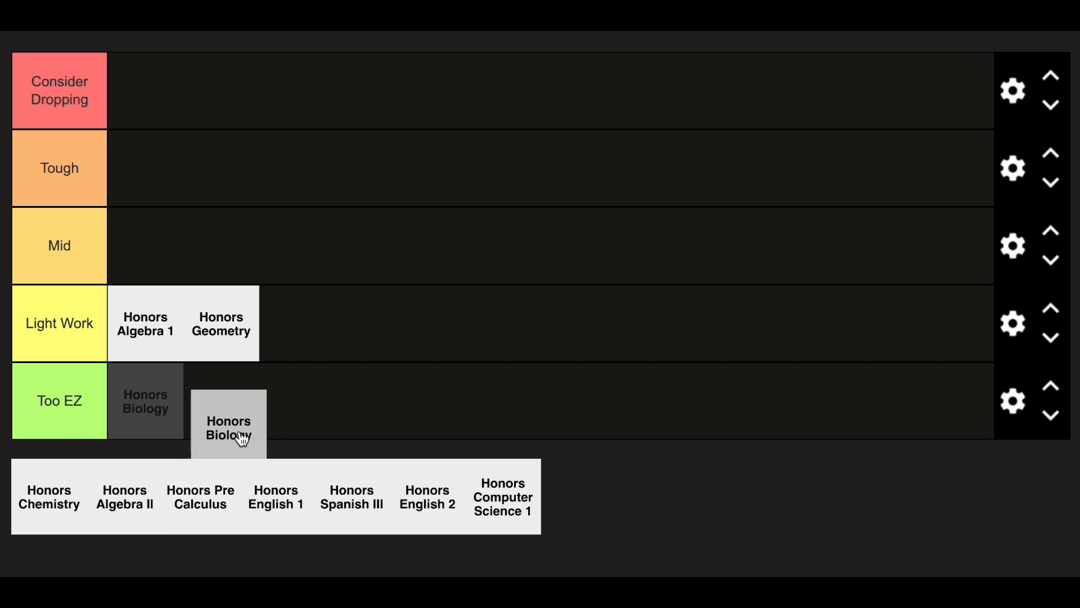
Move Honors Biology from the pool into the Mid row.
drag(229, 425, 145, 246)
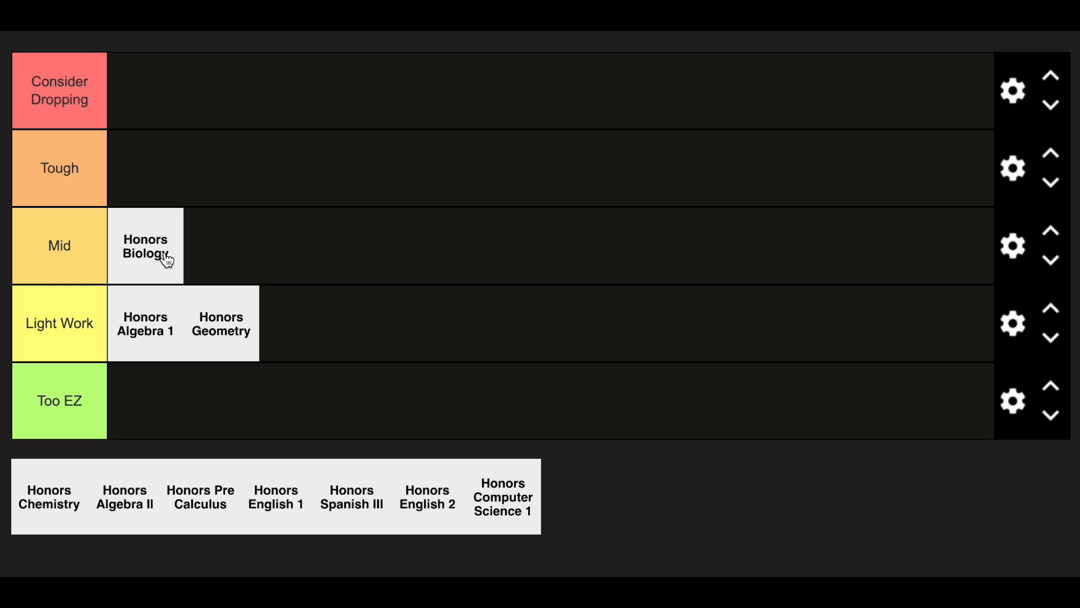
mouse_move(161, 270)
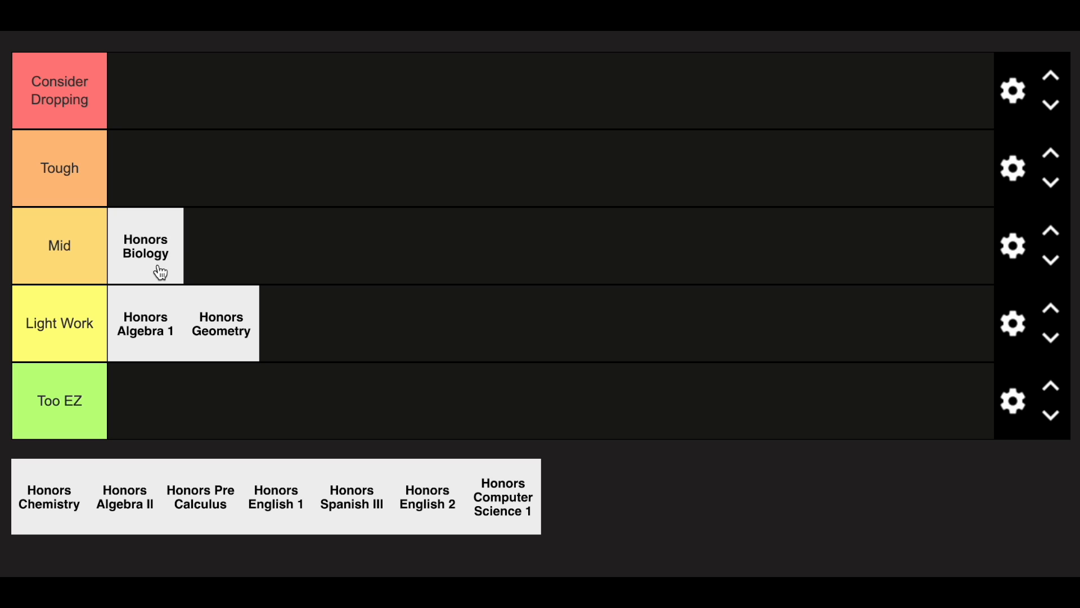
mouse_move(63, 500)
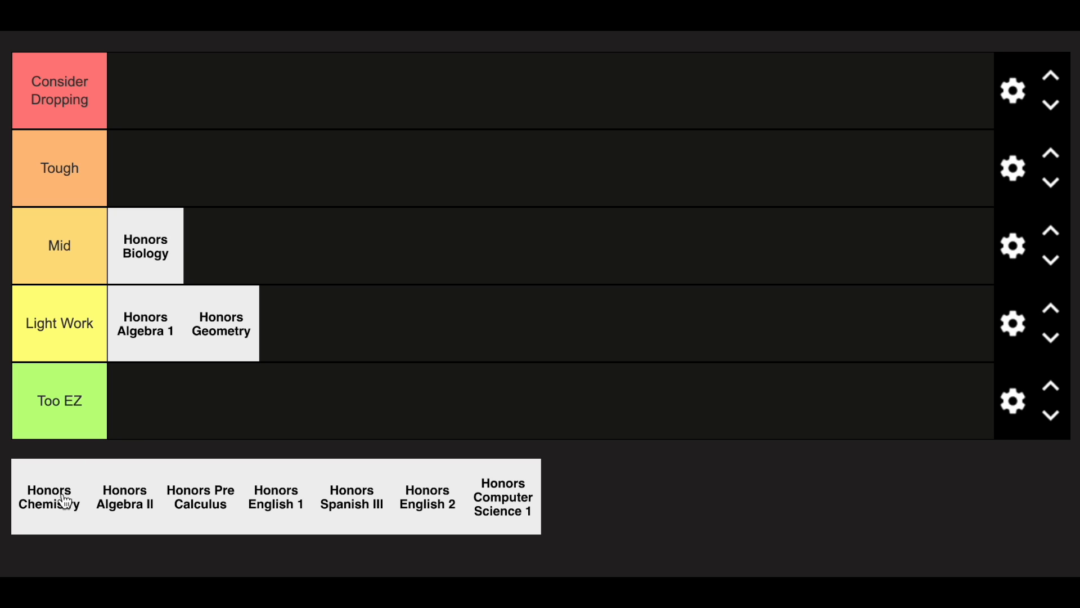
Move Honors Chemistry from the pool into the Tough row.
drag(48, 497, 145, 167)
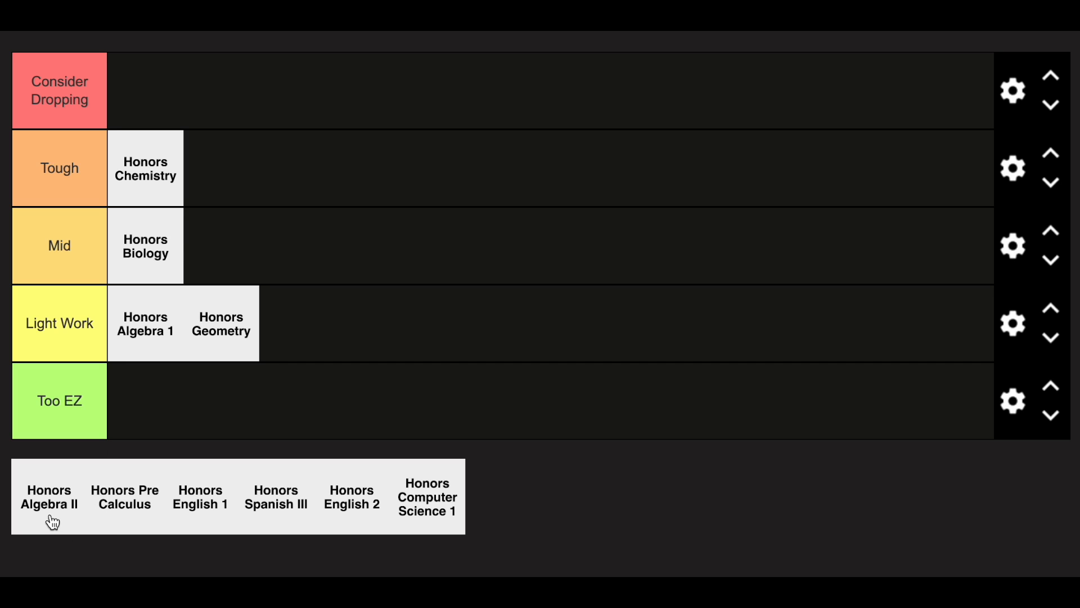
Move Honors Algebra II into the Mid row next to Honors Biology.
drag(49, 496, 242, 241)
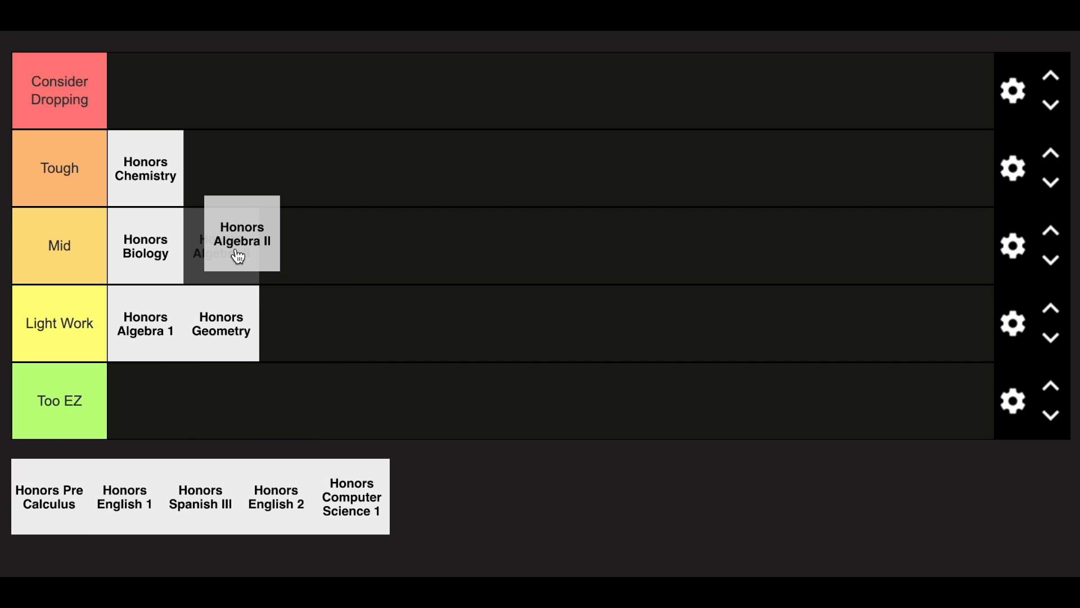
drag(240, 240, 221, 246)
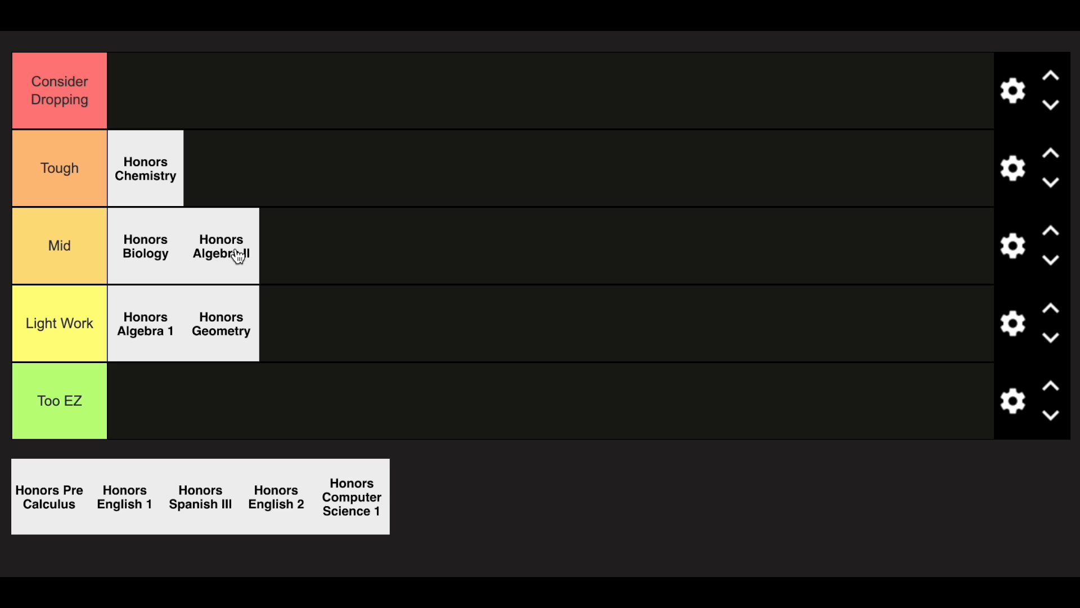
mouse_move(188, 316)
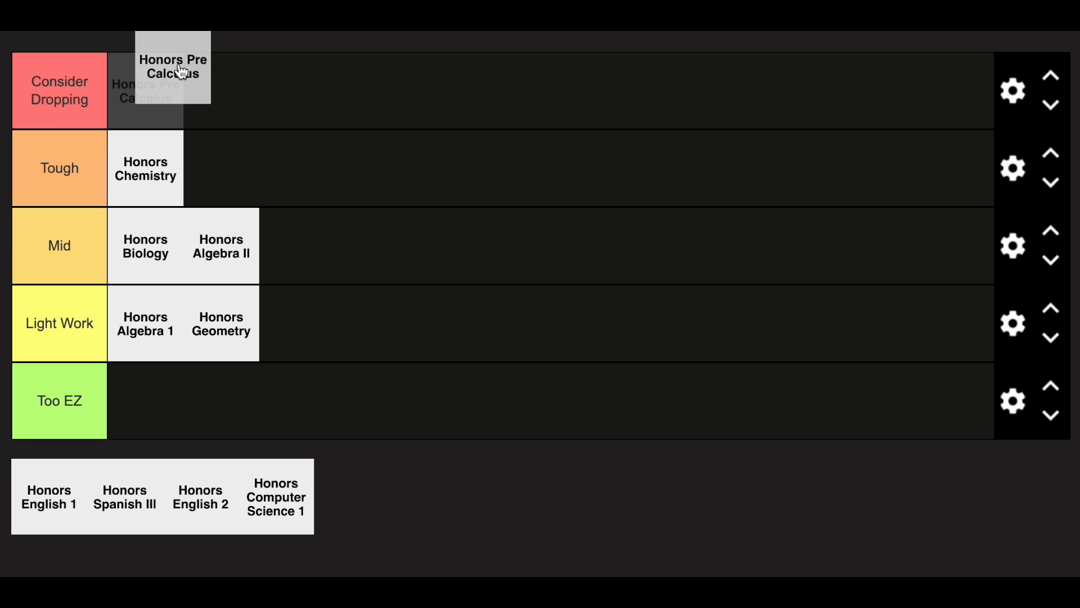
Move Honors Pre Calculus into the Consider Dropping row.
drag(173, 67, 145, 90)
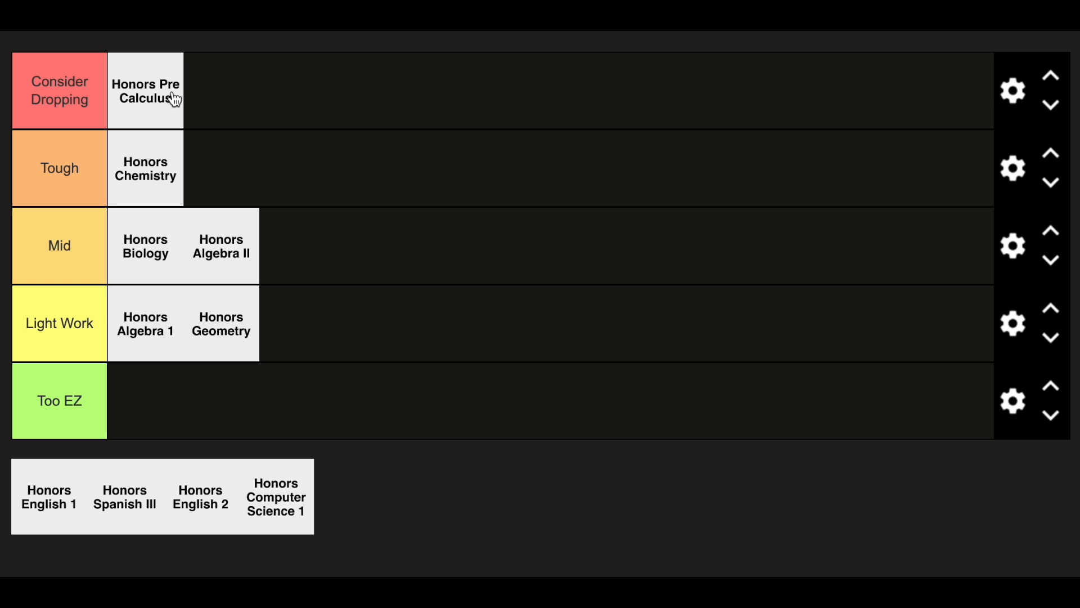
mouse_move(429, 344)
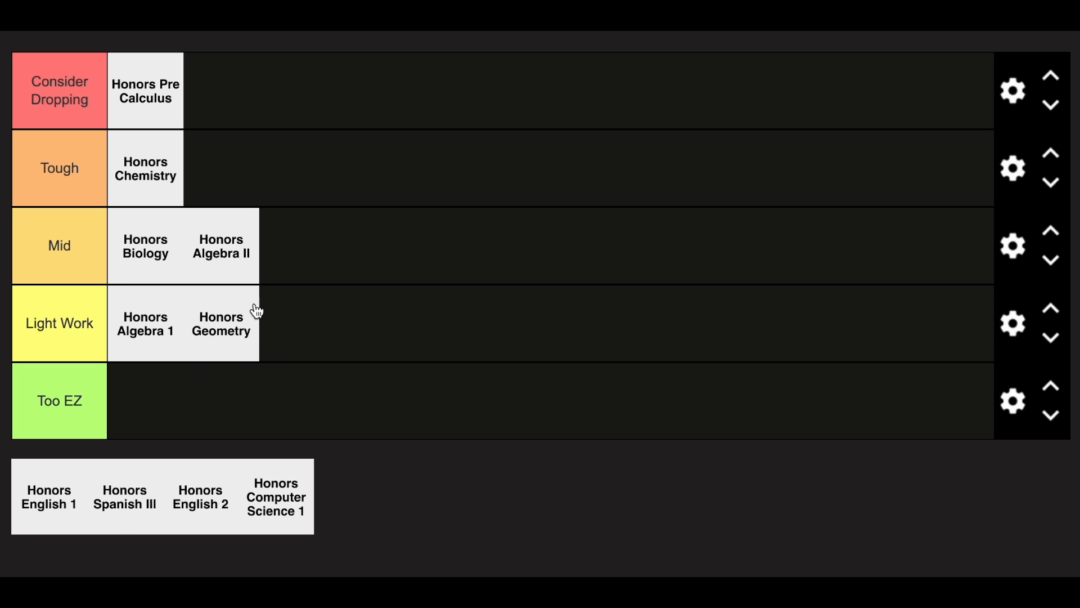
mouse_move(337, 278)
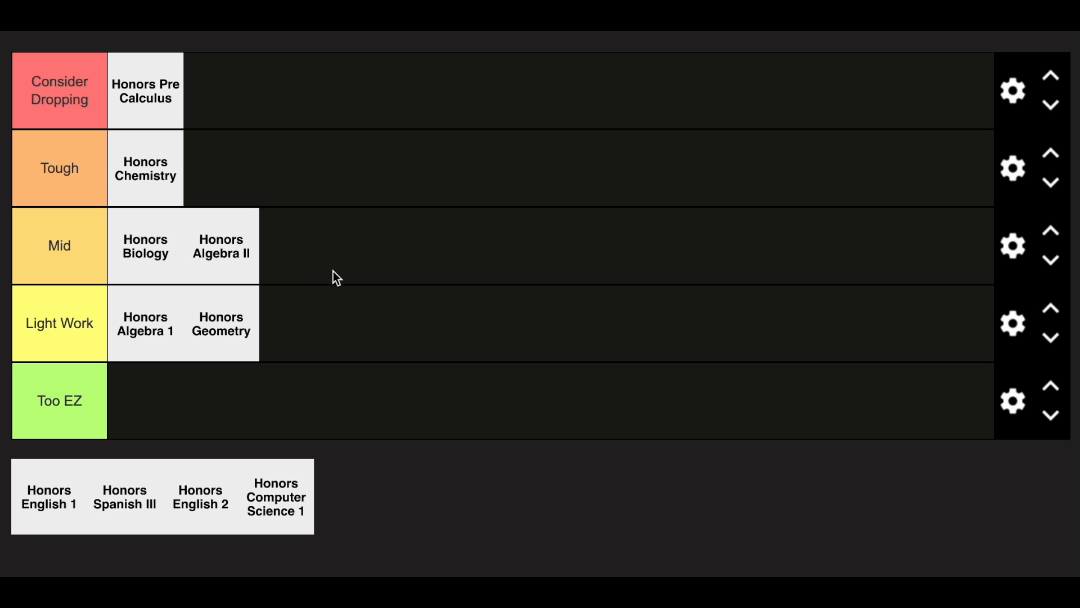
mouse_move(92, 114)
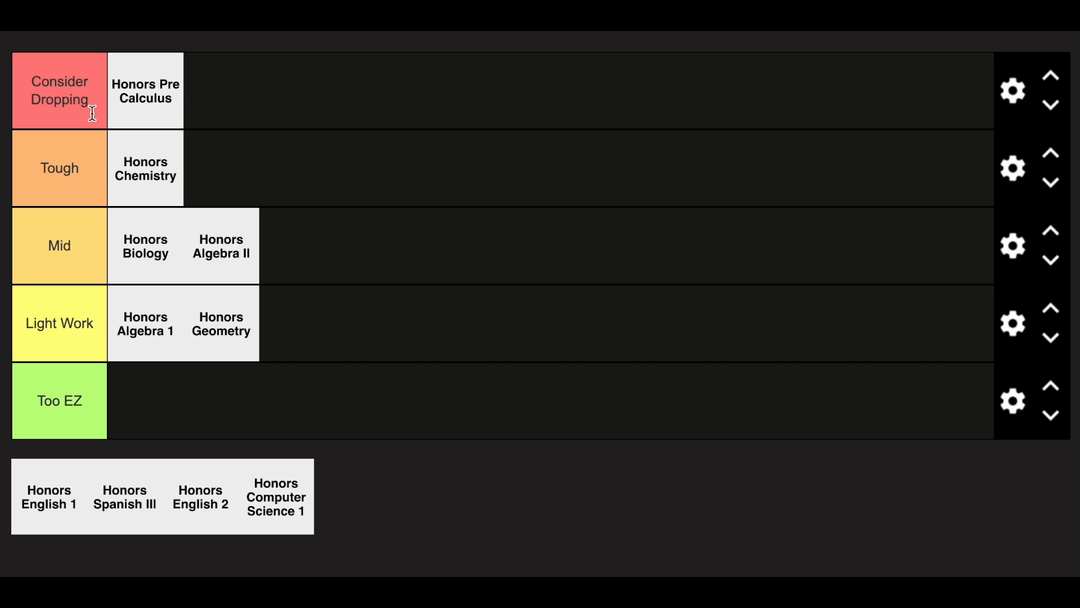
mouse_move(361, 182)
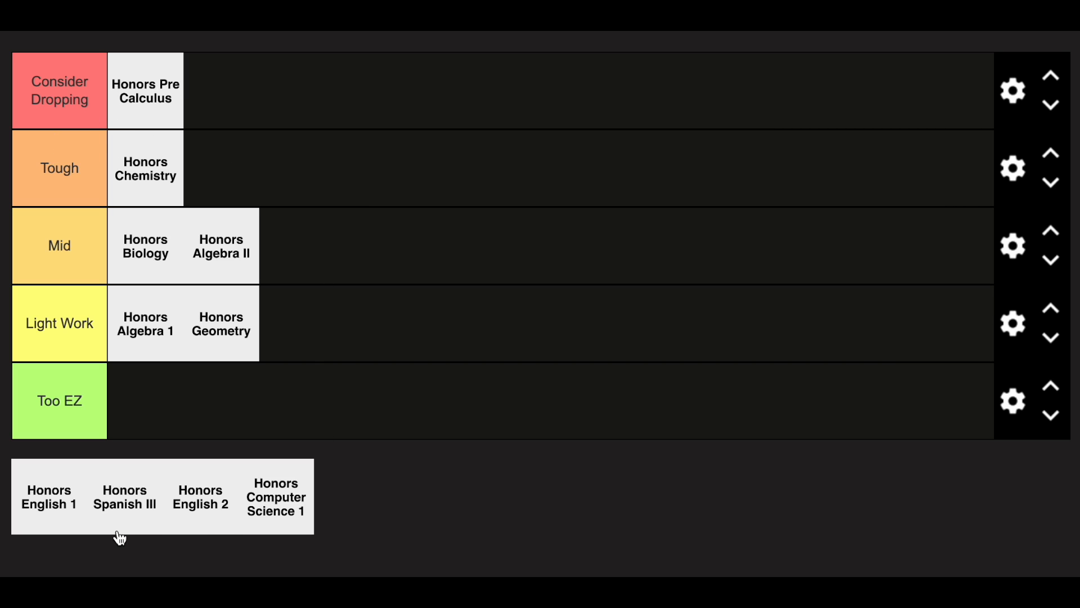
Move Honors English 1 into the Mid row after Honors Algebra II.
drag(48, 497, 323, 351)
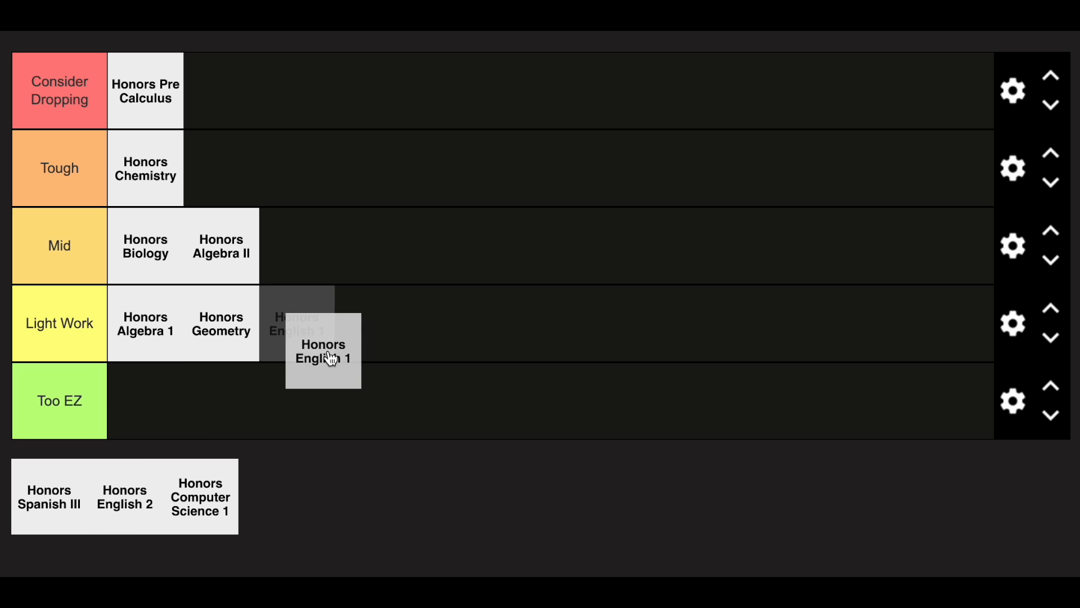
drag(323, 350, 296, 245)
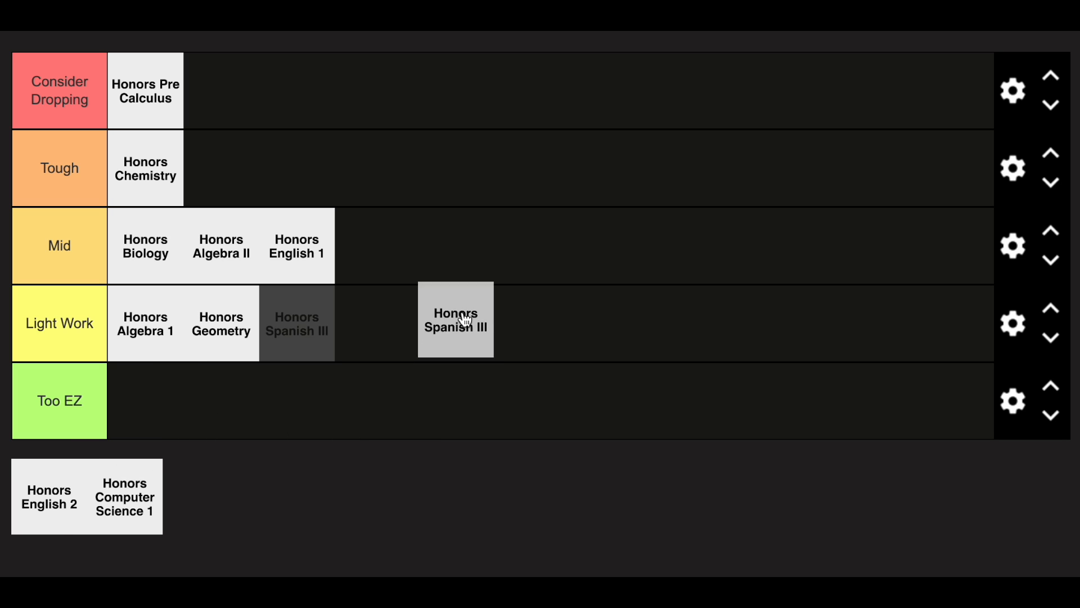
Move Honors Spanish III to the end of the Mid row after Honors English 1.
drag(456, 320, 372, 246)
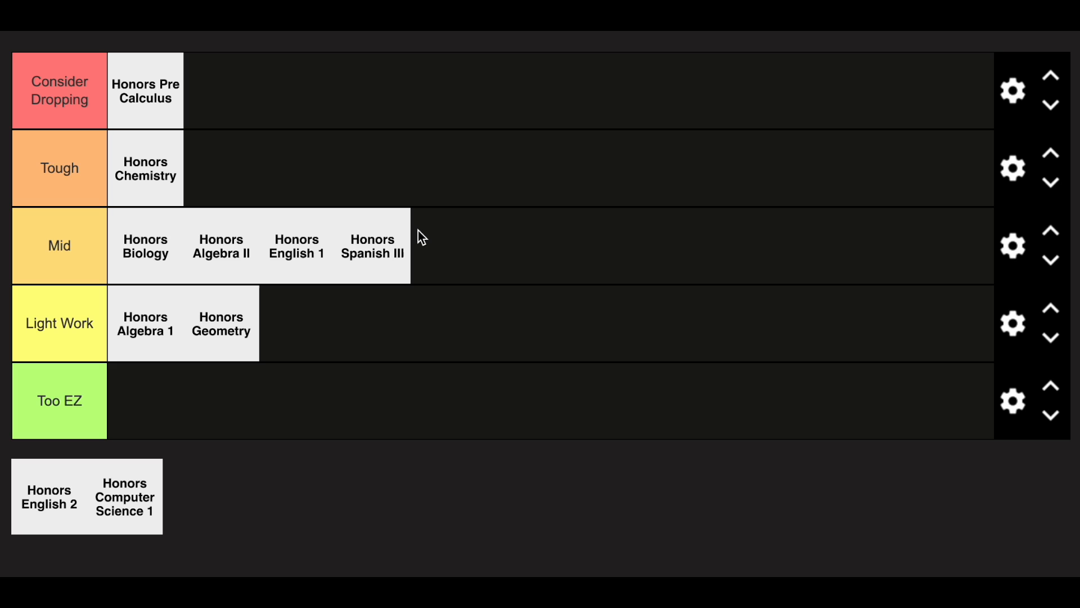
mouse_move(69, 489)
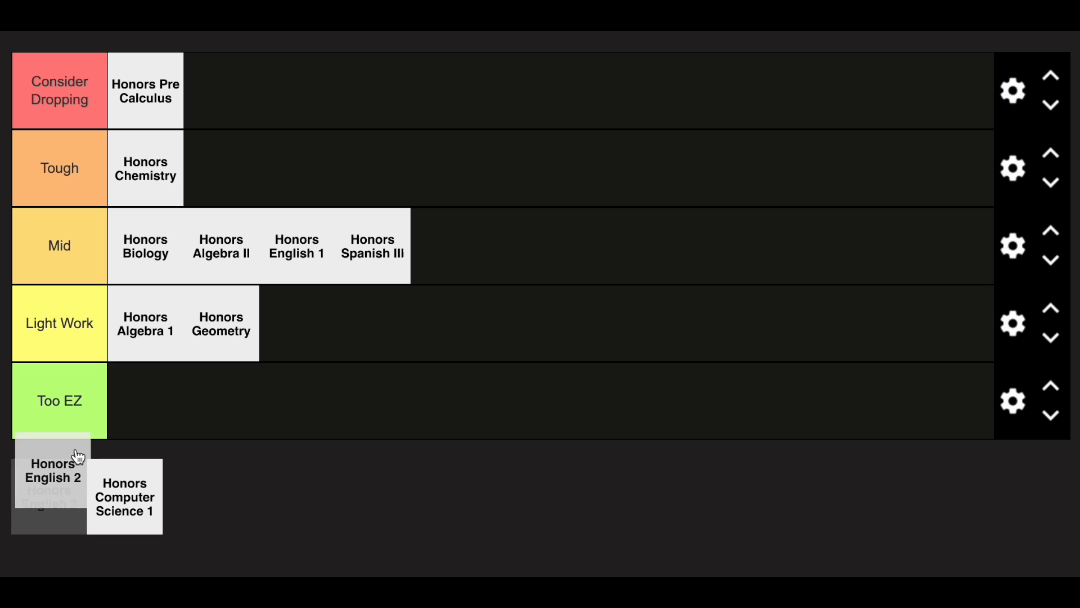
Move Honors English 2 to the end of the Mid row after Honors Spanish III.
drag(51, 477, 448, 246)
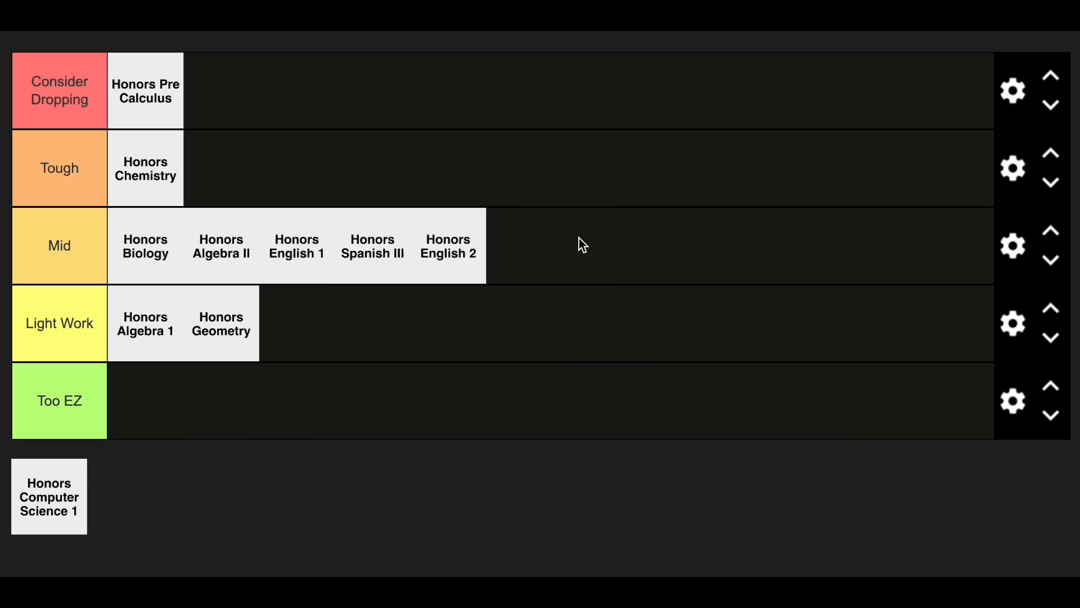
mouse_move(673, 293)
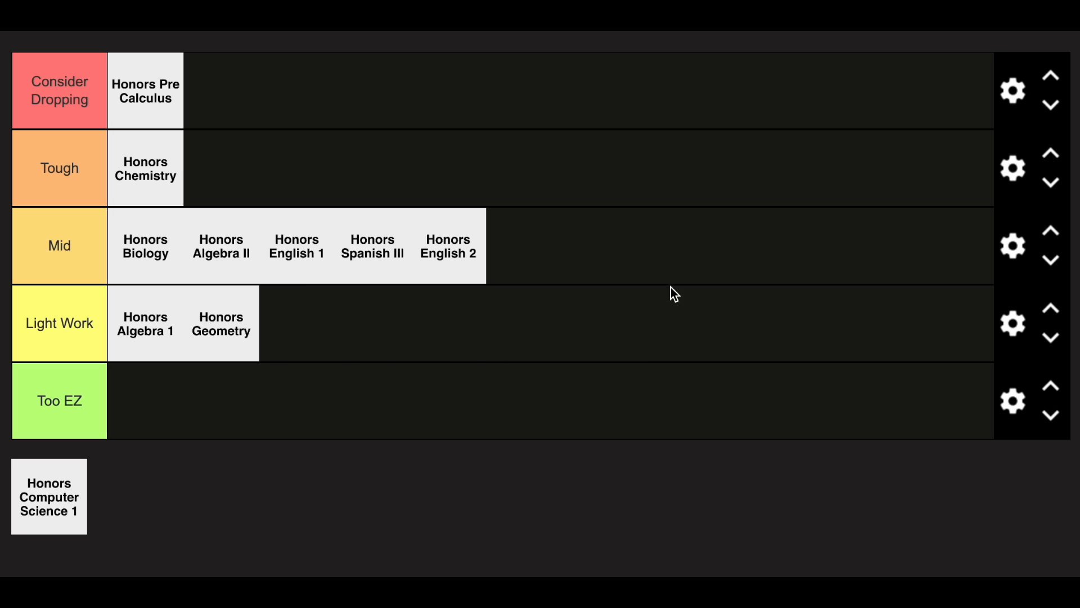
mouse_move(197, 337)
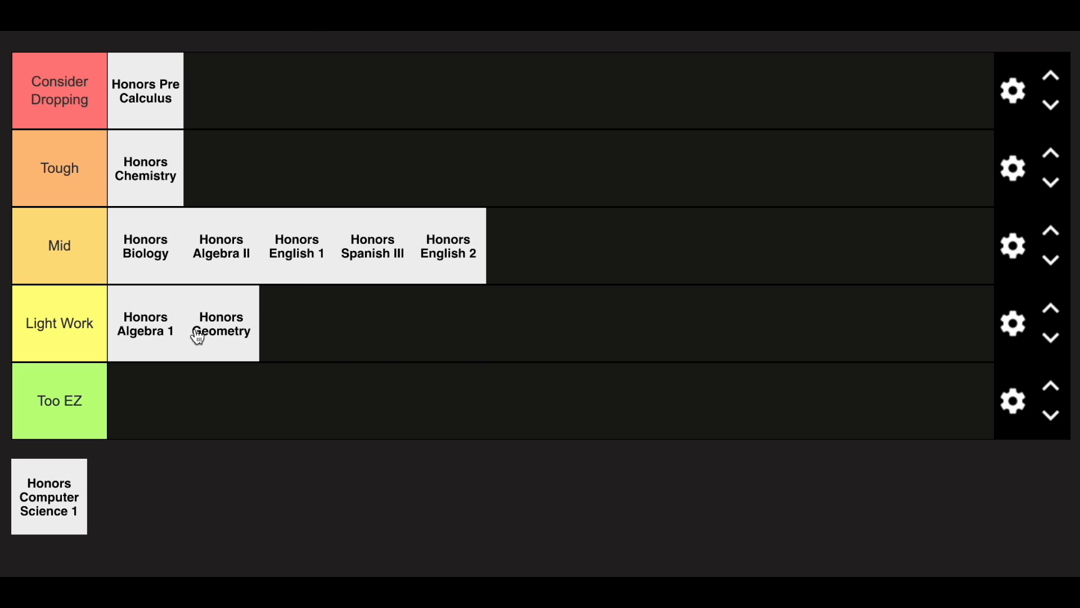
mouse_move(36, 103)
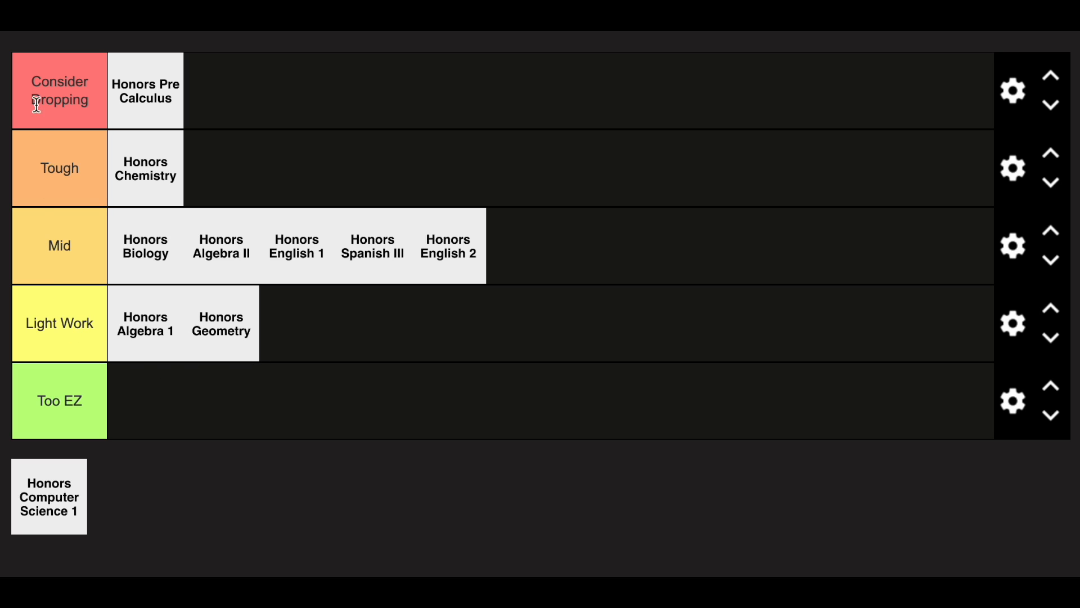
mouse_move(634, 268)
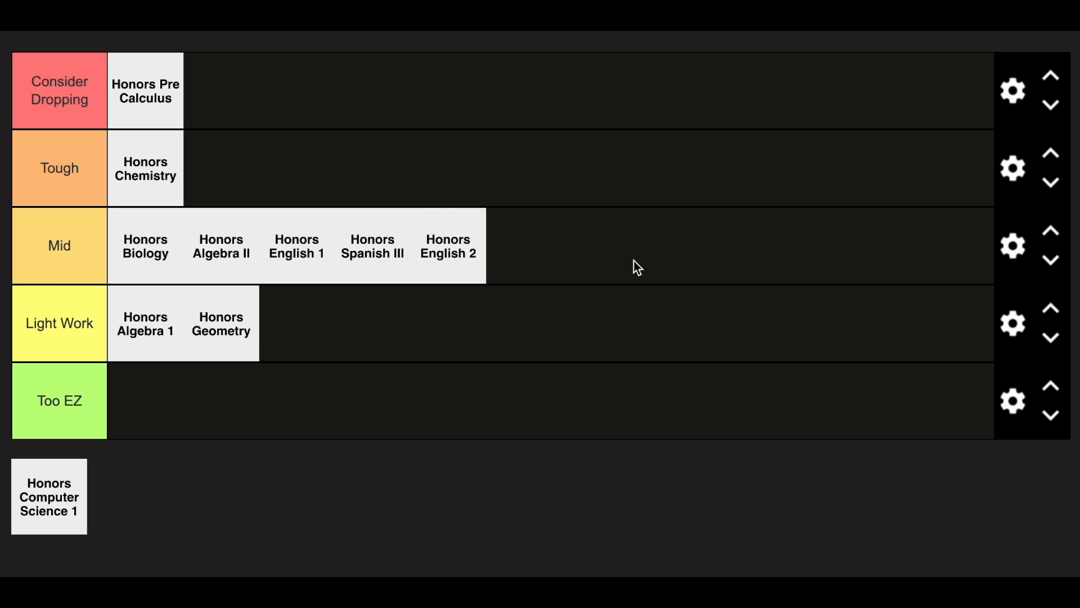
mouse_move(612, 267)
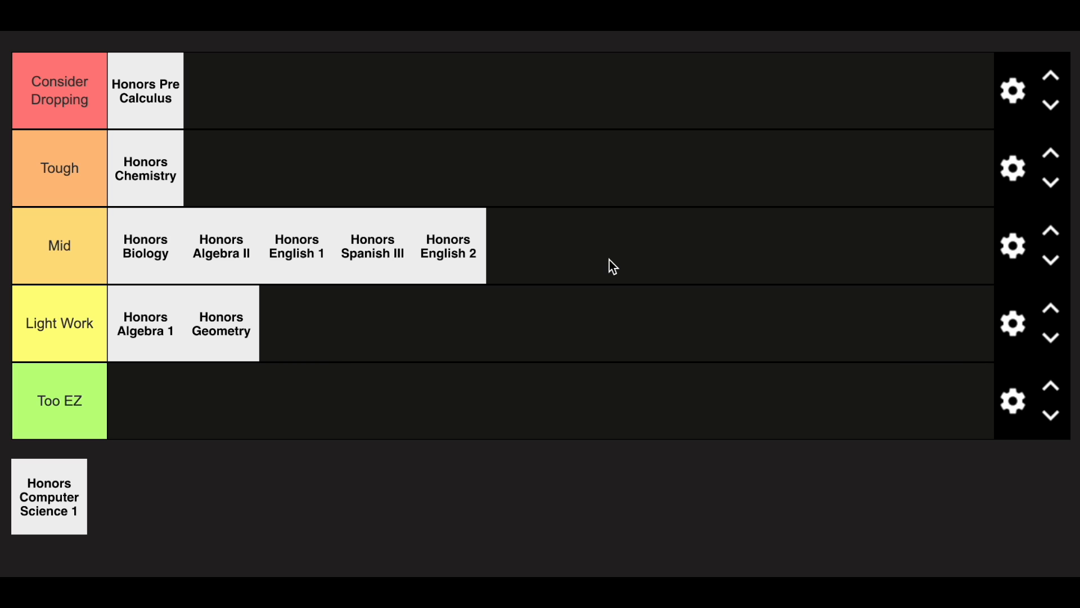
mouse_move(74, 453)
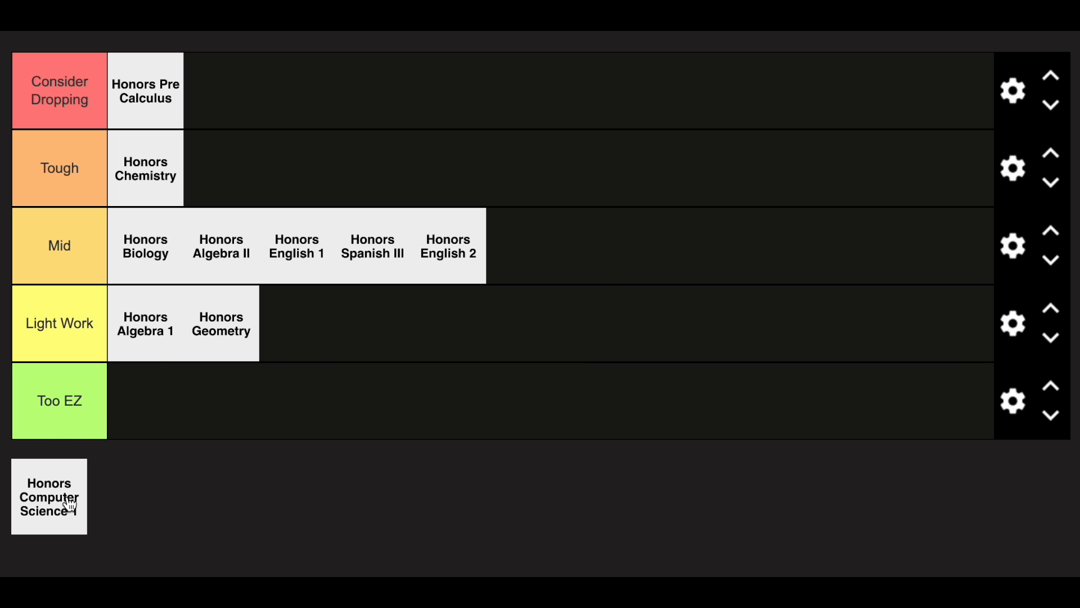
Move Honors Computer Science 1 into Light Work beside Honors Geometry, emptying the pool.
drag(48, 497, 315, 322)
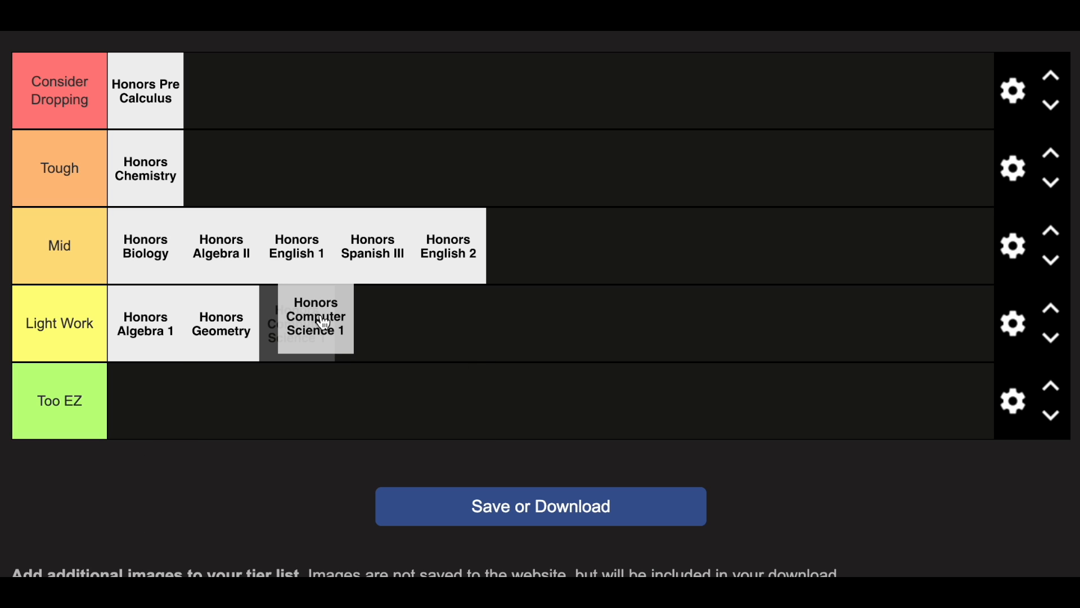
drag(315, 315, 297, 322)
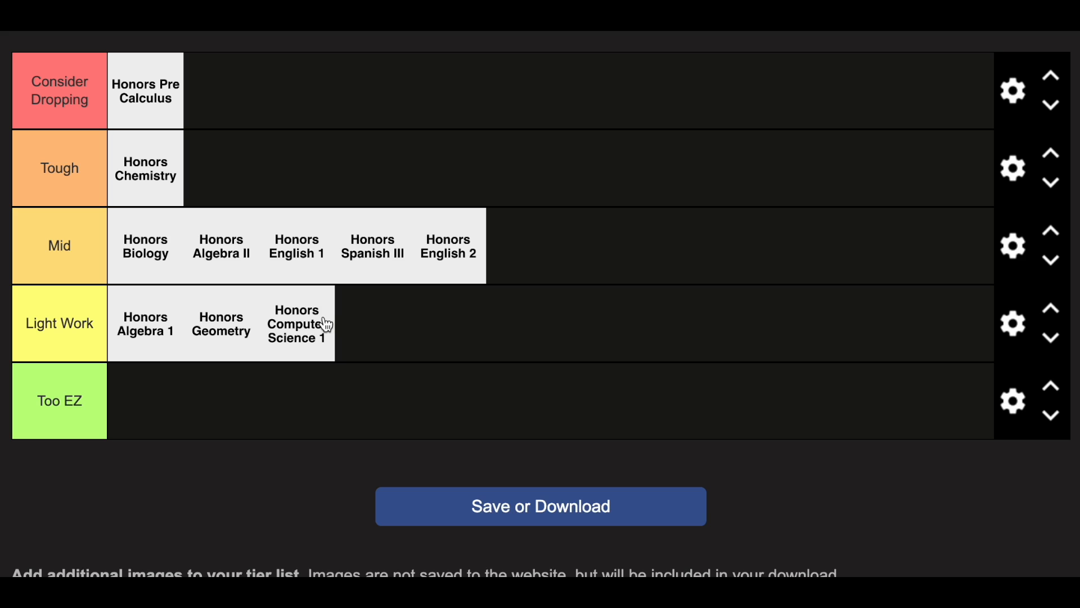
mouse_move(384, 328)
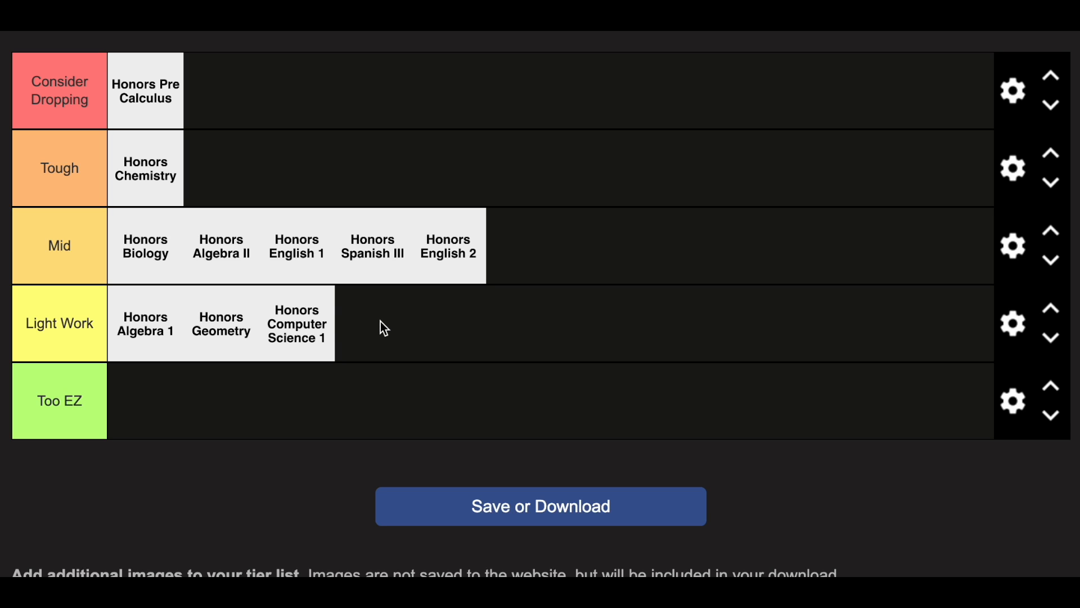
mouse_move(308, 346)
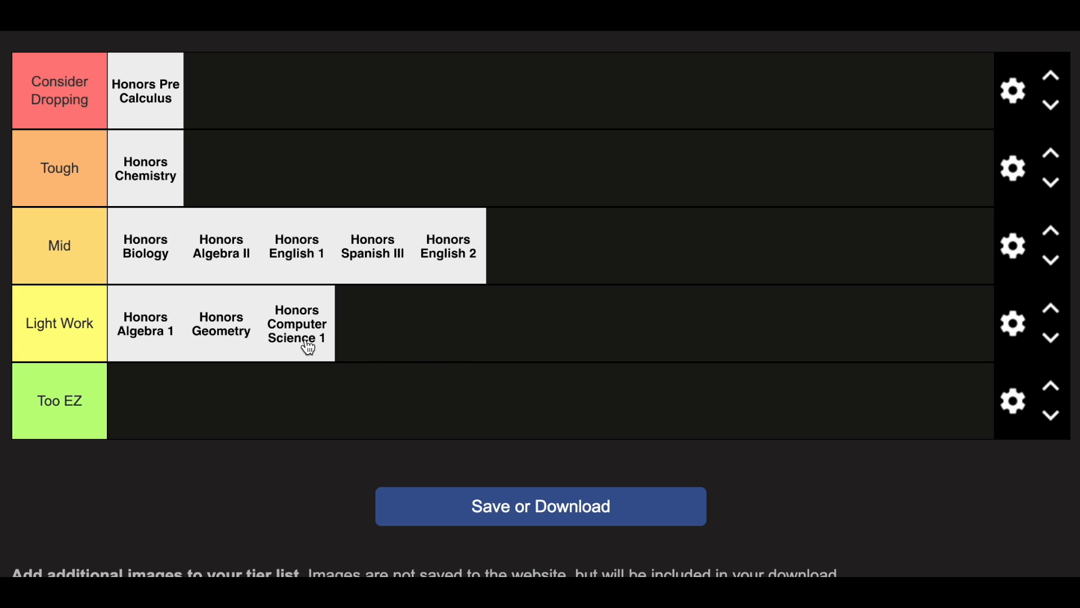
mouse_move(378, 345)
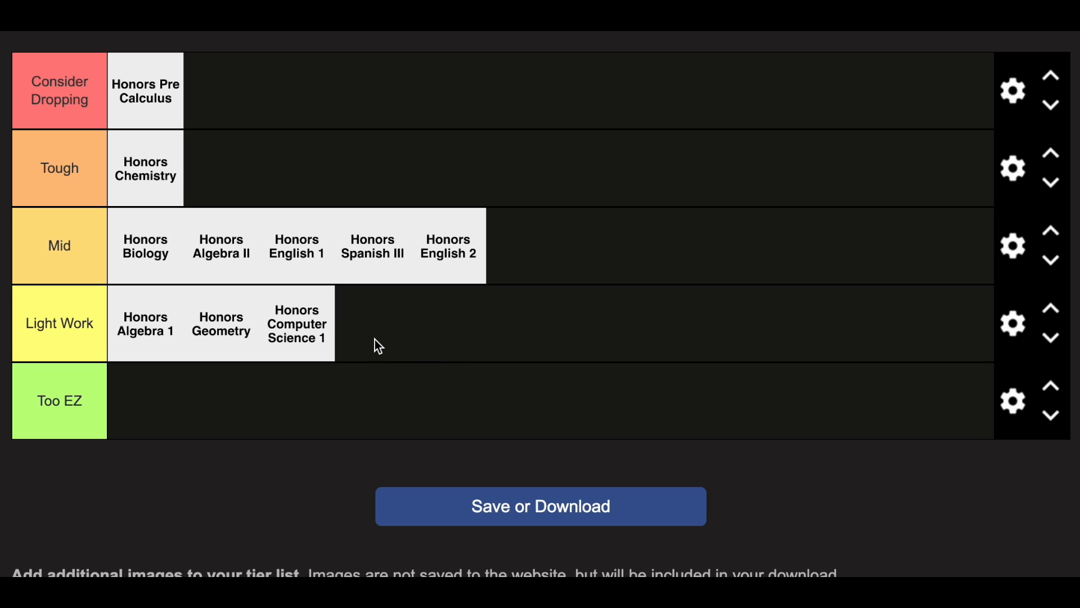